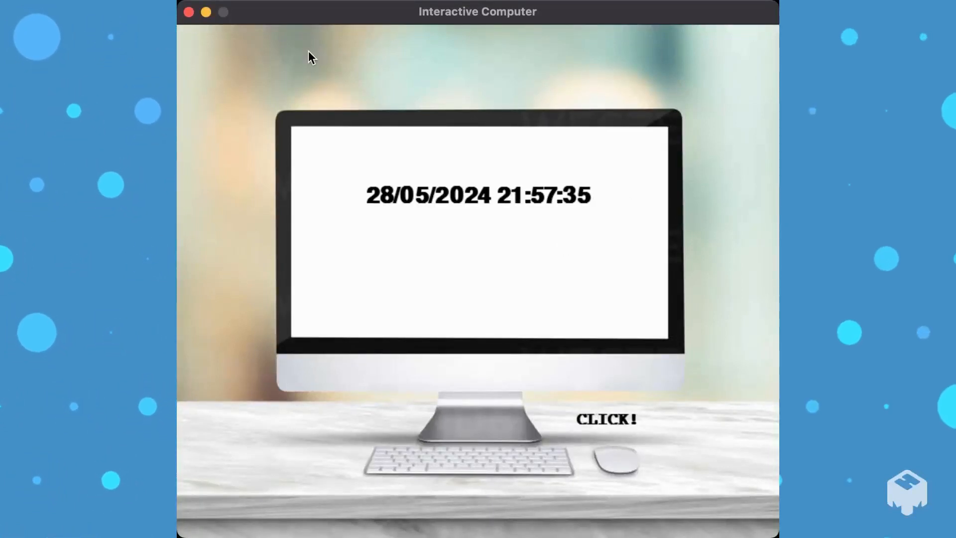
Boot the simulated computer from the desk mouse and continue past loading to the desktop.
click(617, 460)
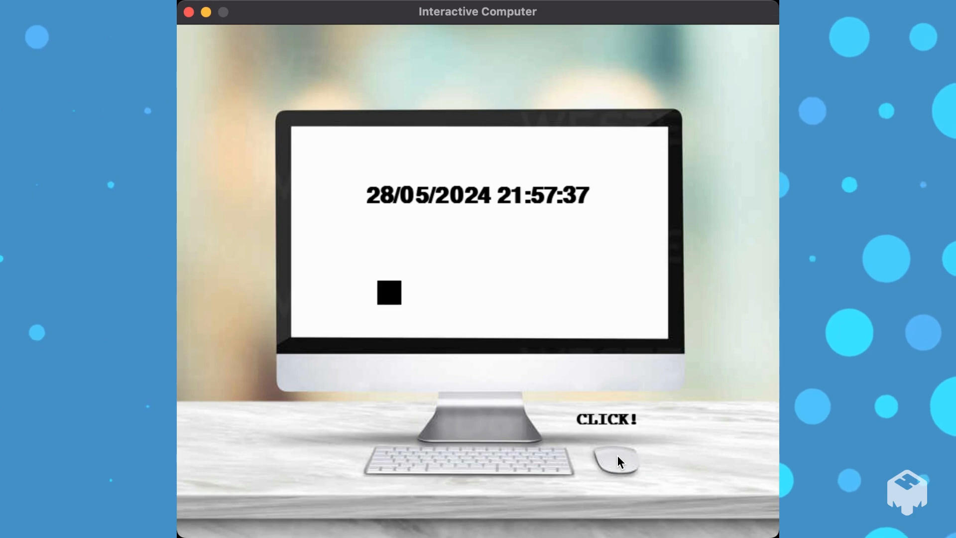
click(614, 461)
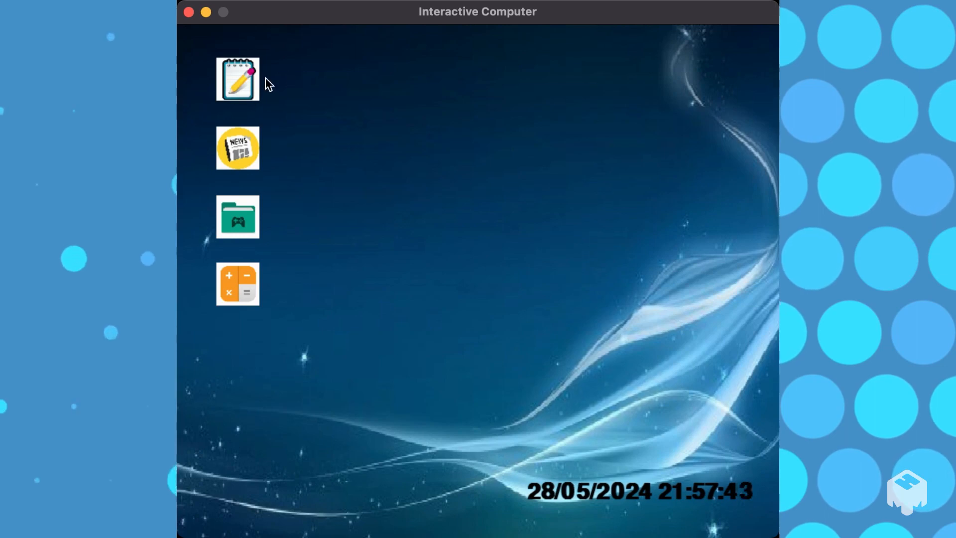
Edit the notepad text to a new line of letters, then return to the desktop.
click(237, 78)
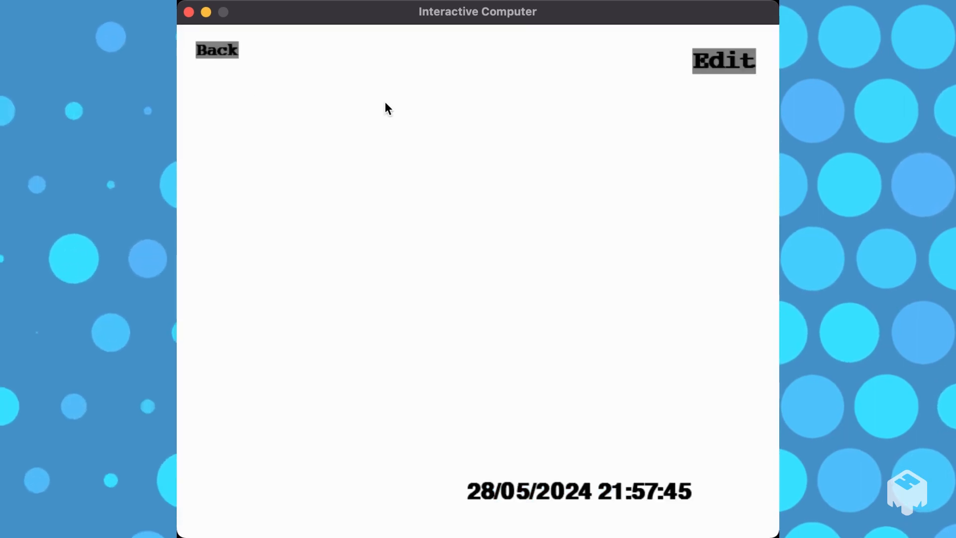
click(723, 61)
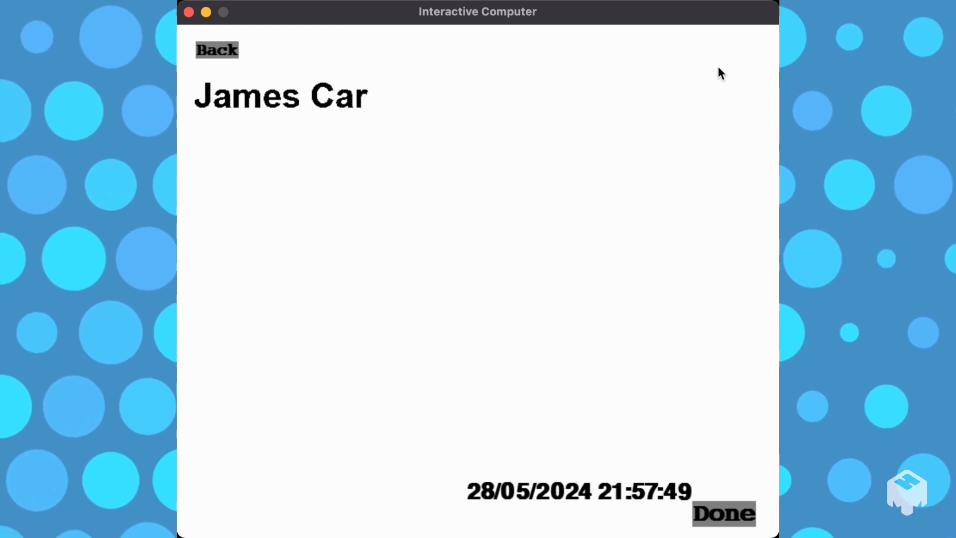
click(724, 513)
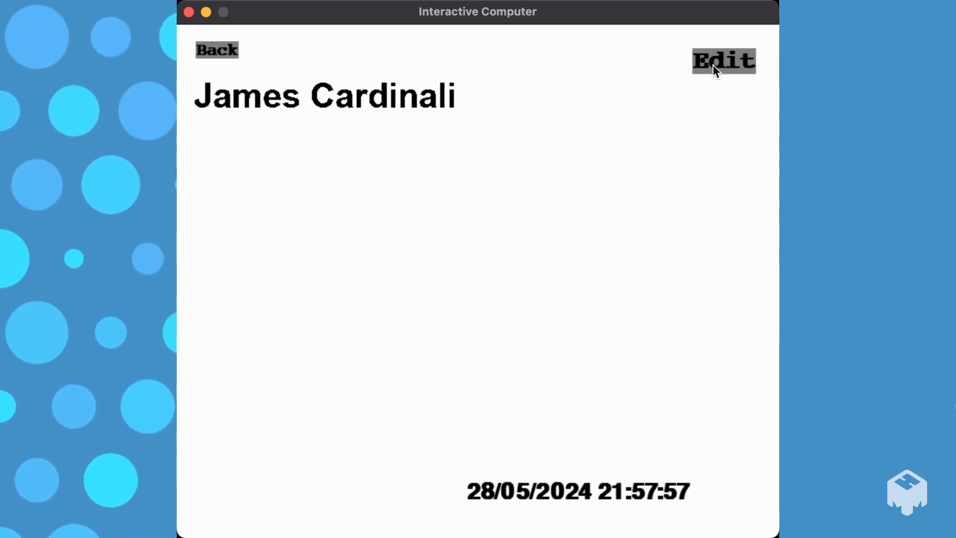
click(723, 61)
text(kdjalgkjsljd)
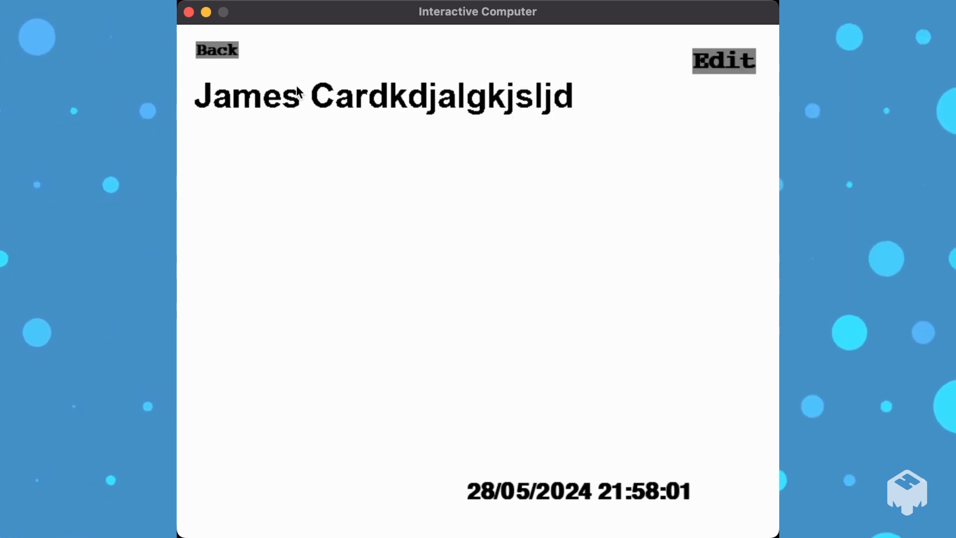
click(216, 50)
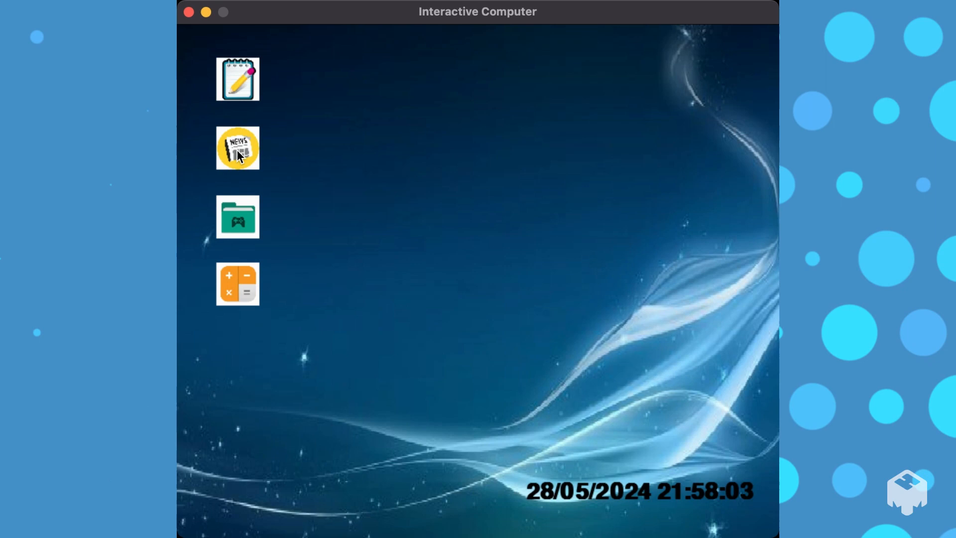
Read the Sports headlines in the news app and go back to the desktop.
click(237, 147)
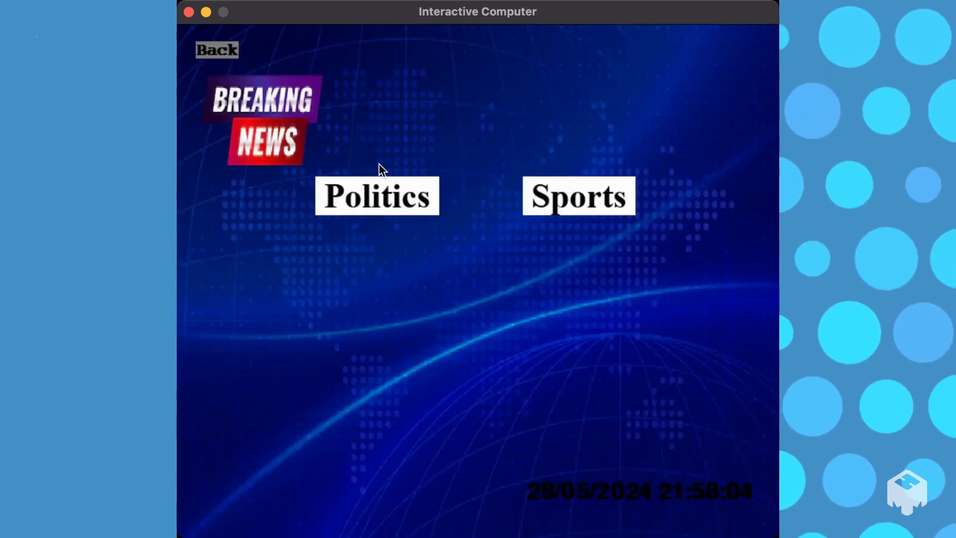
click(376, 196)
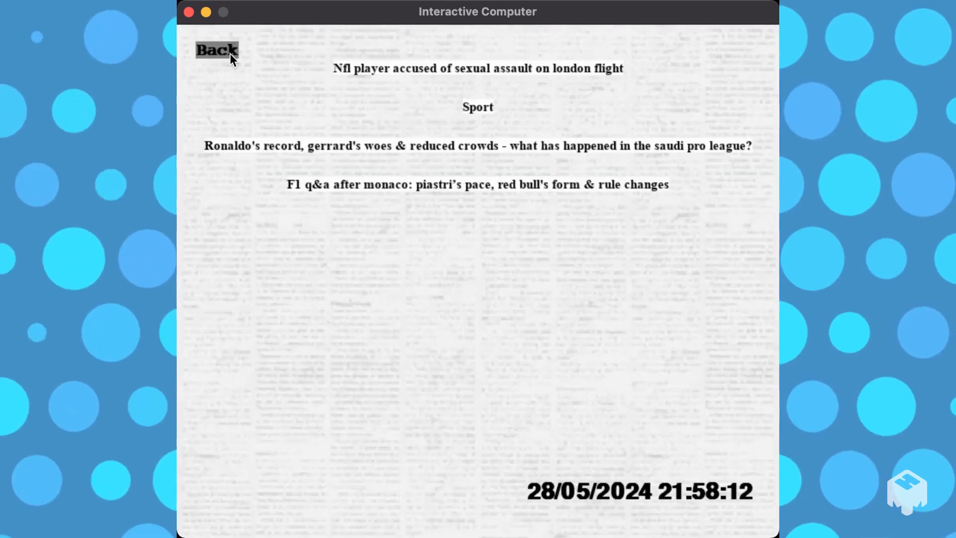
click(216, 50)
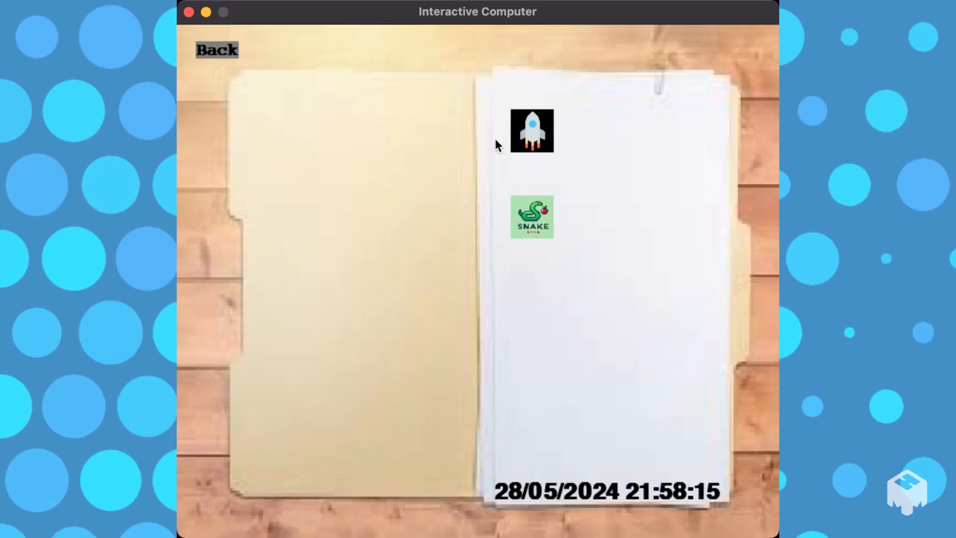
Launch the Snake game from the games folder.
click(531, 130)
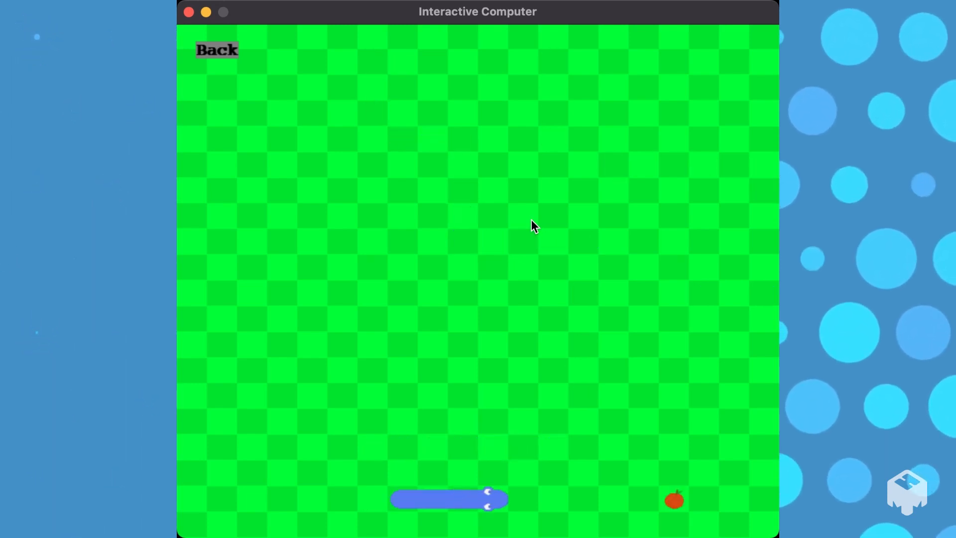
Restart Snake after the game over, then exit back to the games folder.
click(217, 50)
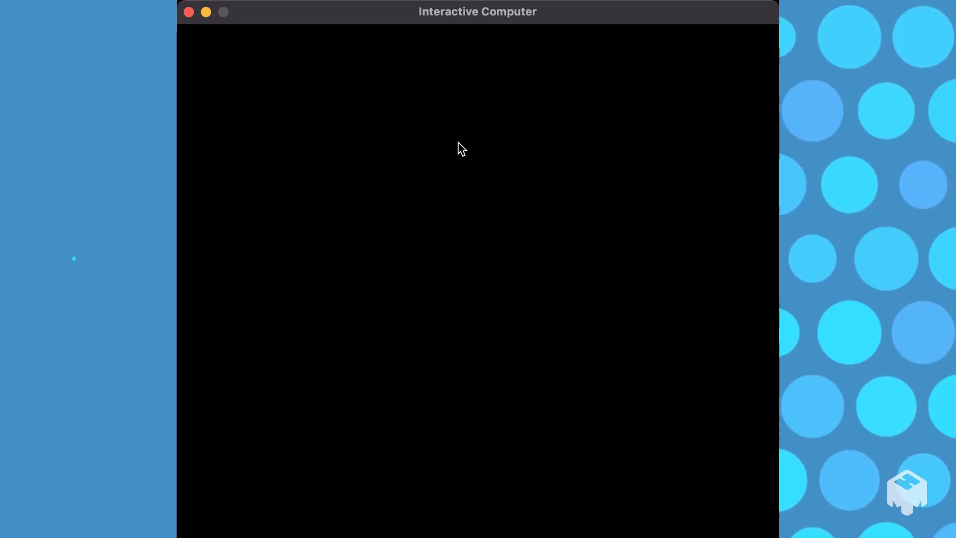
mouse_move(207, 55)
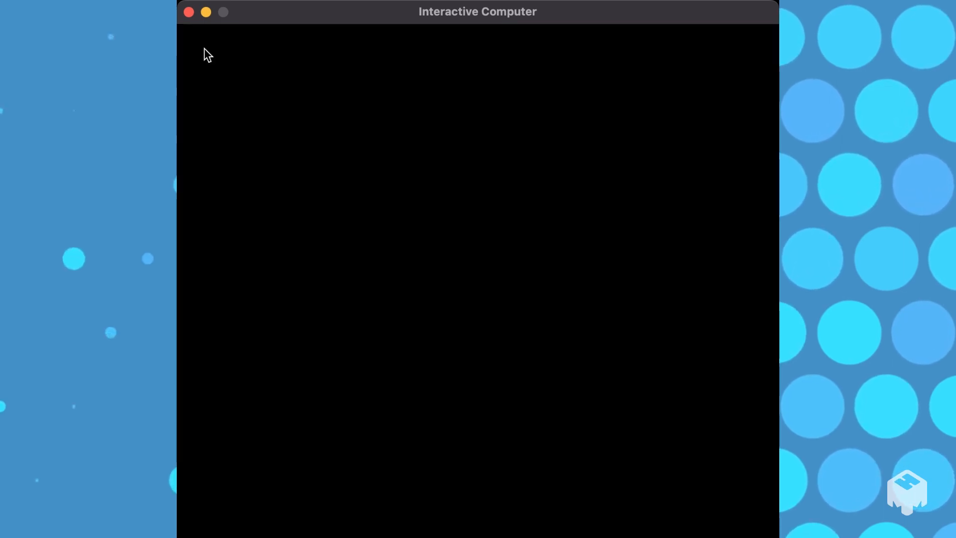
click(207, 54)
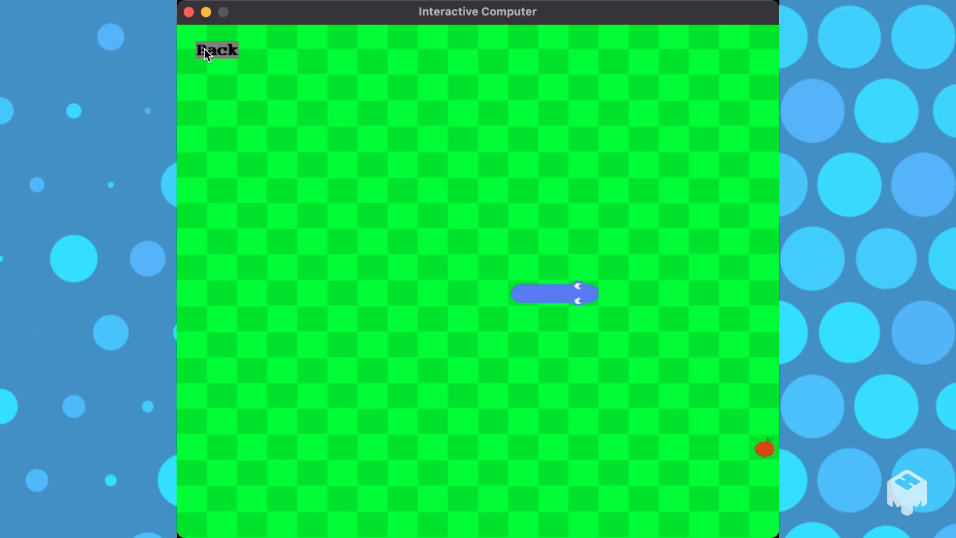
click(218, 49)
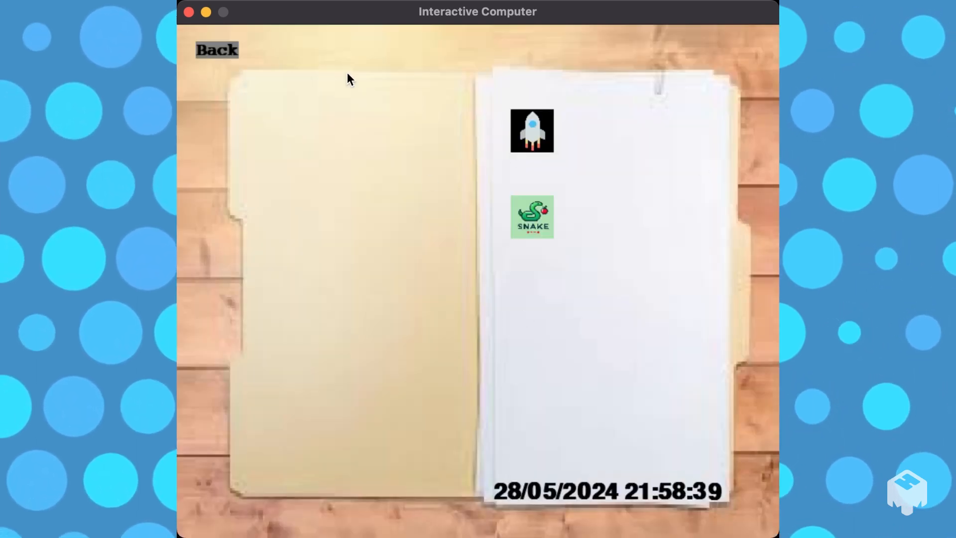
Enter a division with a double minus in the calculator to get Error, then return to the desktop.
click(216, 50)
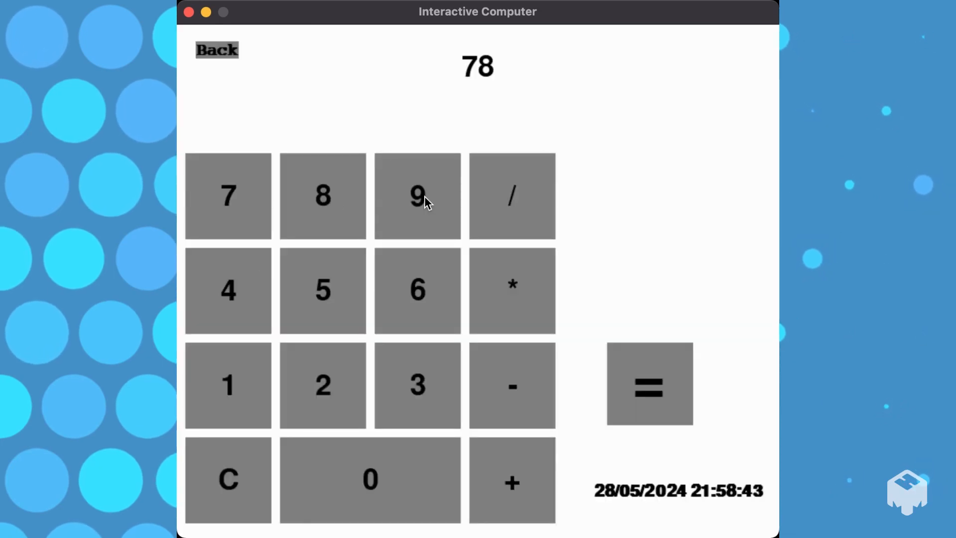
click(417, 195)
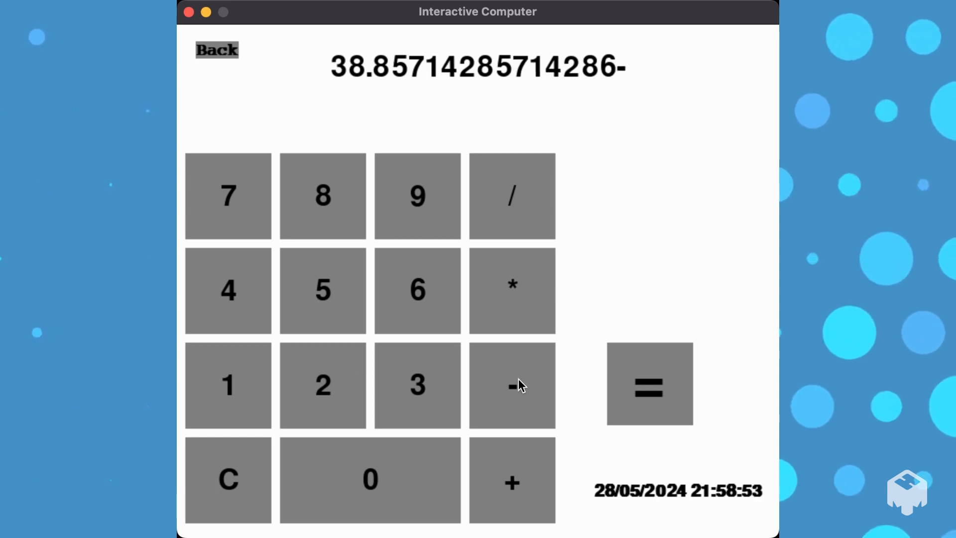
click(511, 385)
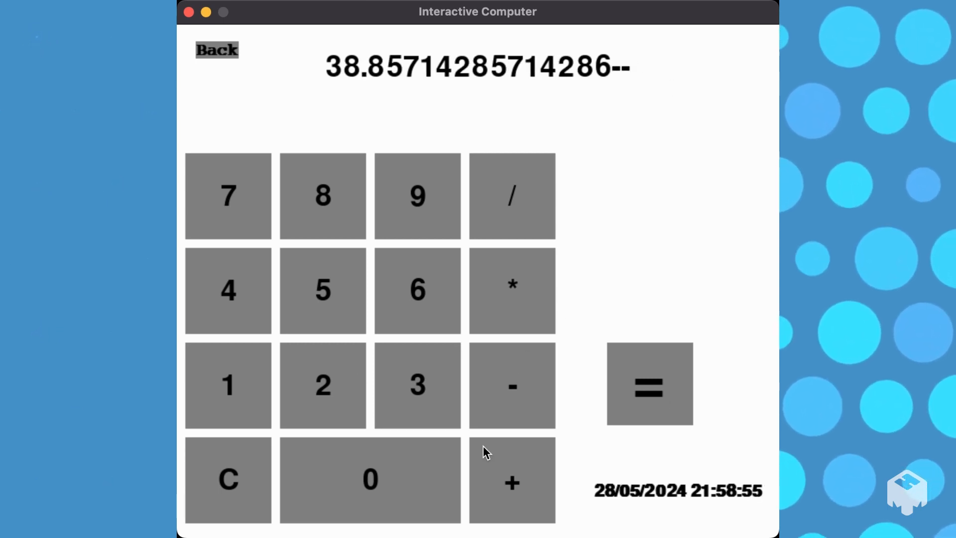
click(648, 382)
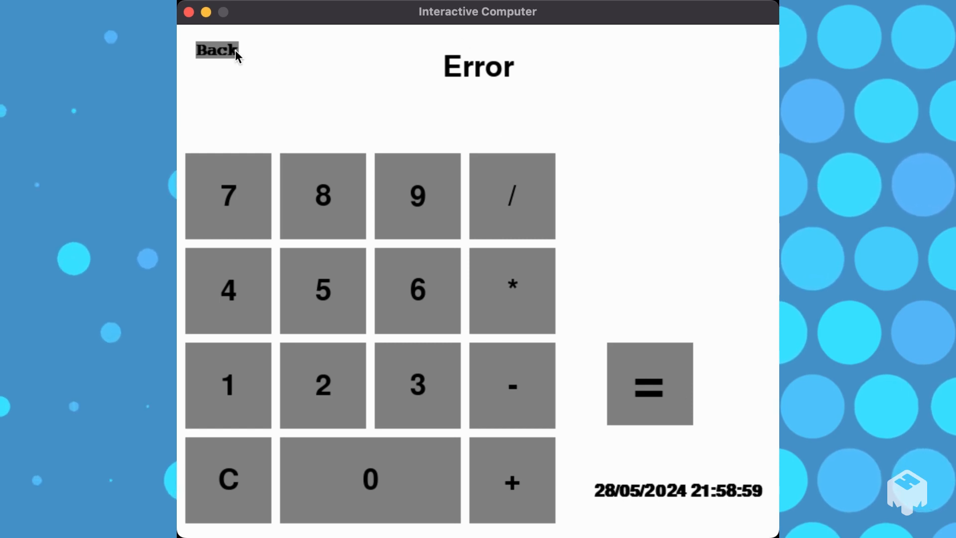
click(216, 50)
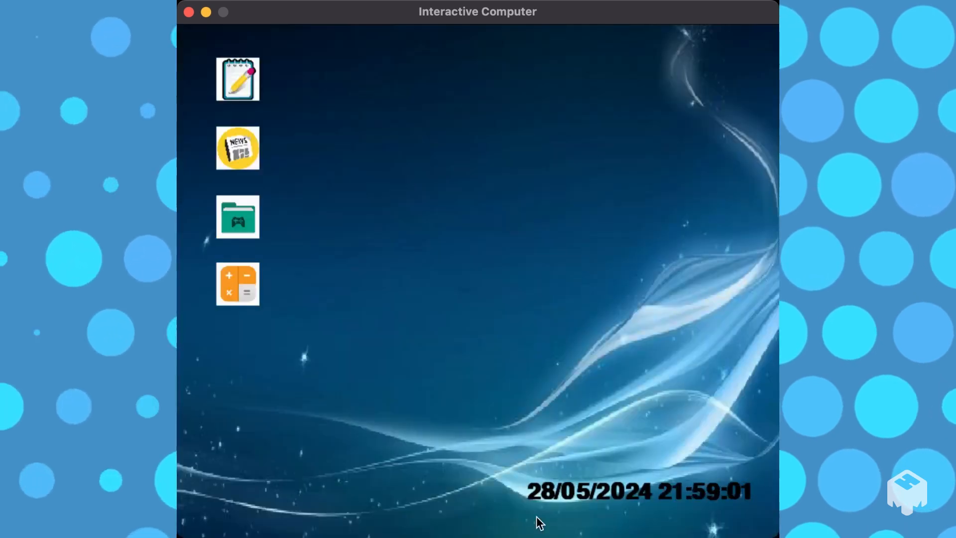
mouse_move(606, 497)
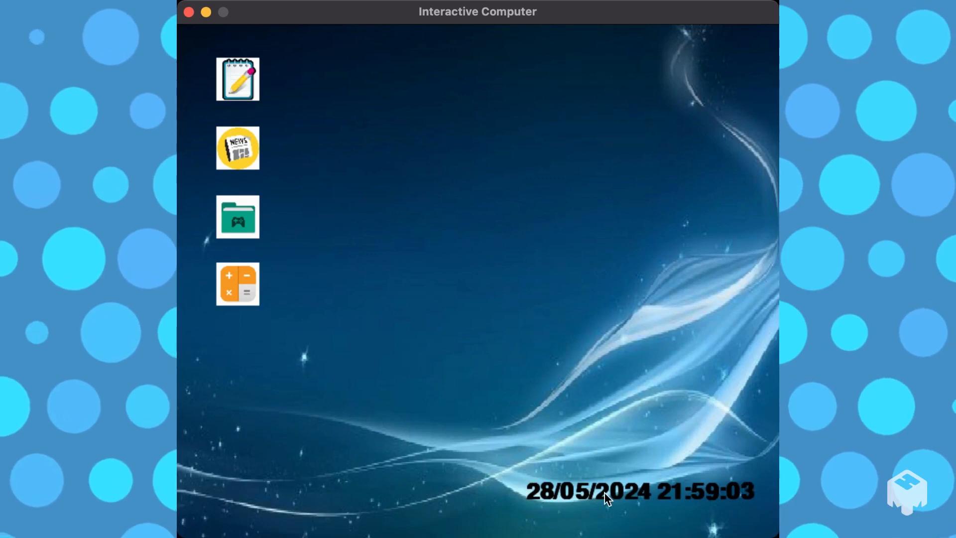
mouse_move(512, 151)
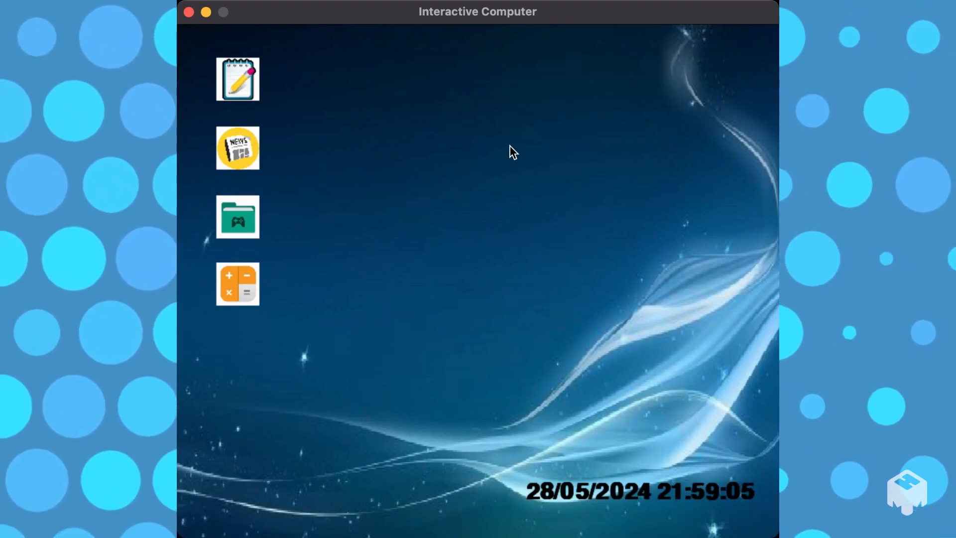
Reopen the news app to its Breaking News screen with Politics and Sports.
click(237, 147)
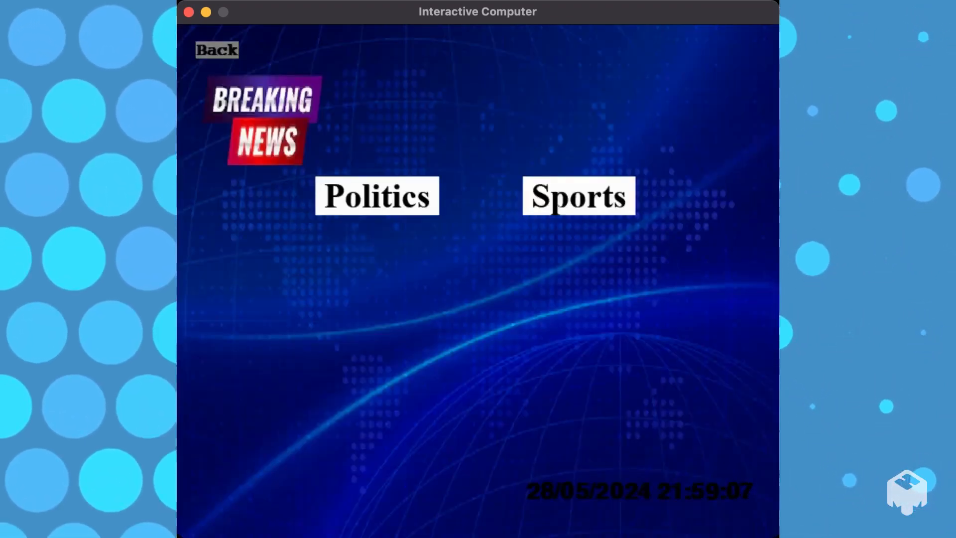